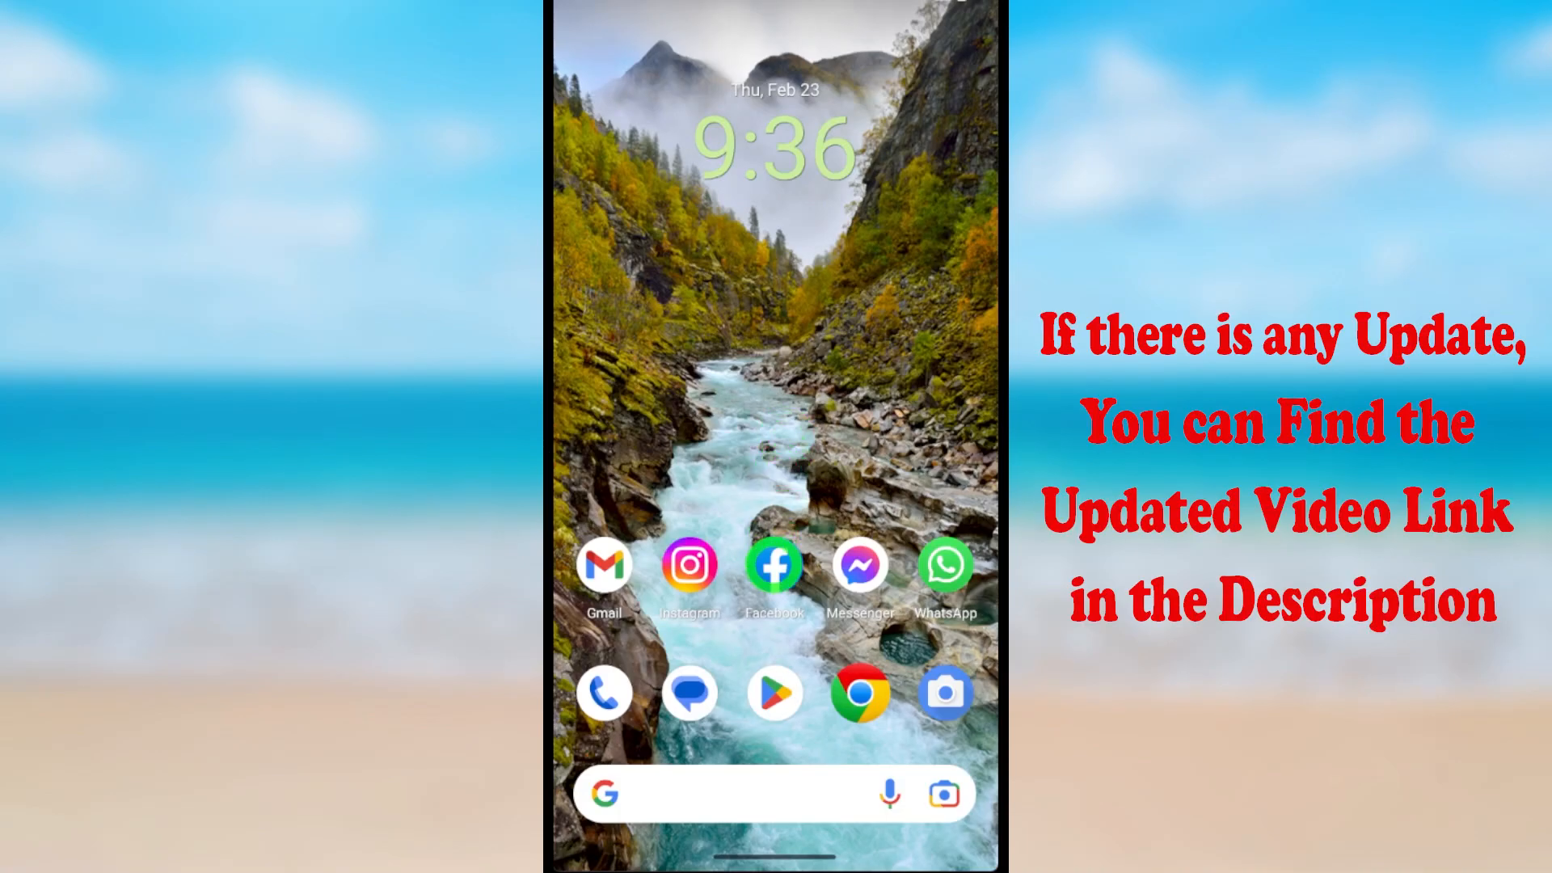
- Launch Facebook and go to your own profile page
{"action": "left_click", "coordinate": [775, 564]}
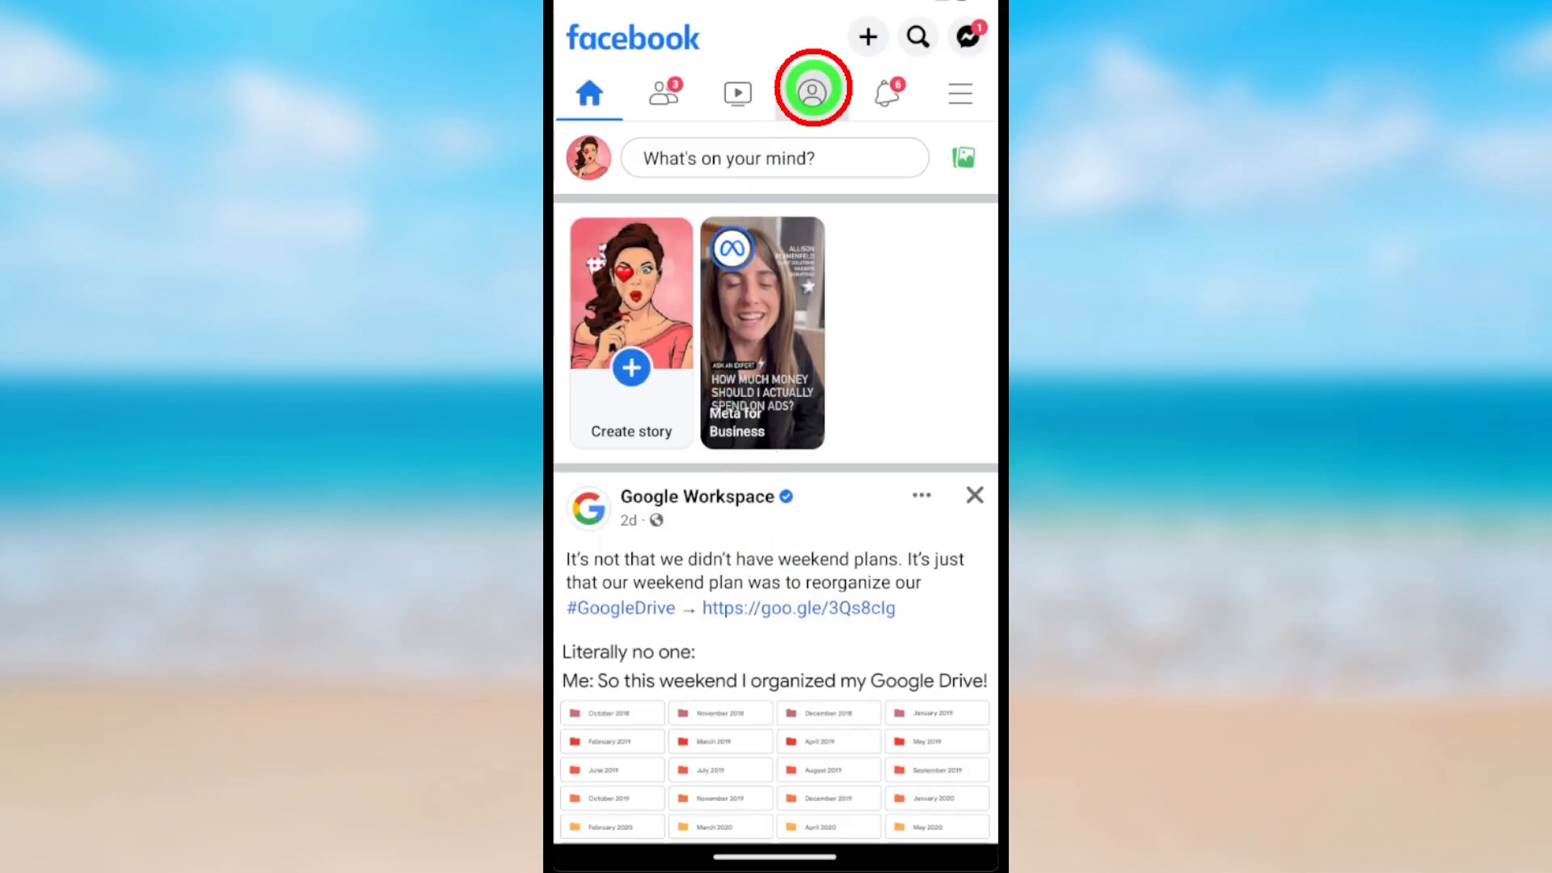
{"action": "left_click", "coordinate": [811, 88]}
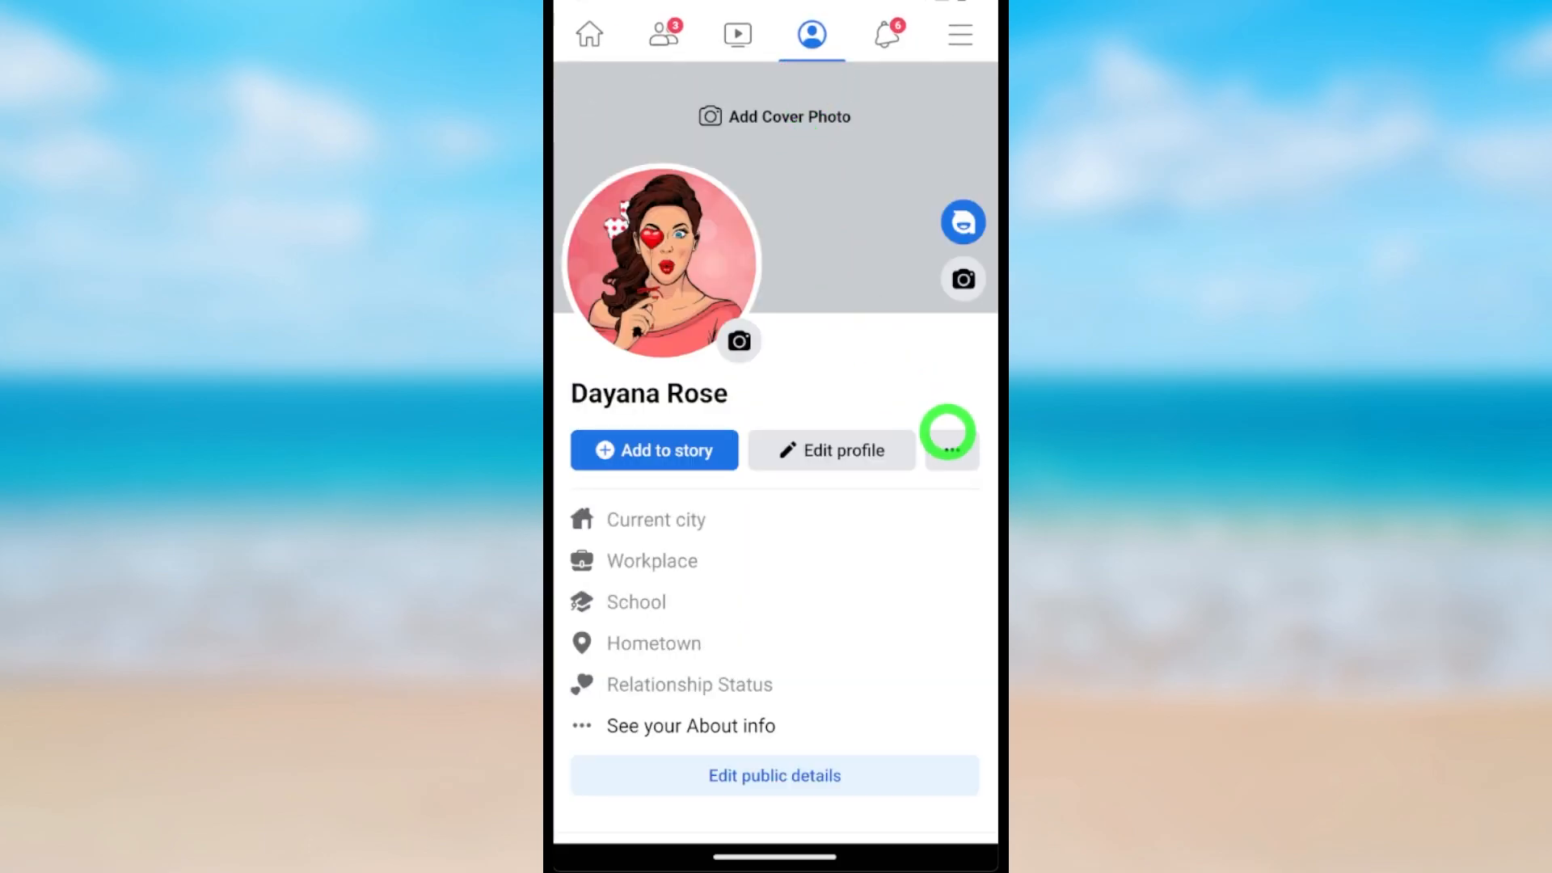
- Open the profile's ••• options, then exit Facebook to the home screen
{"action": "left_click", "coordinate": [948, 451]}
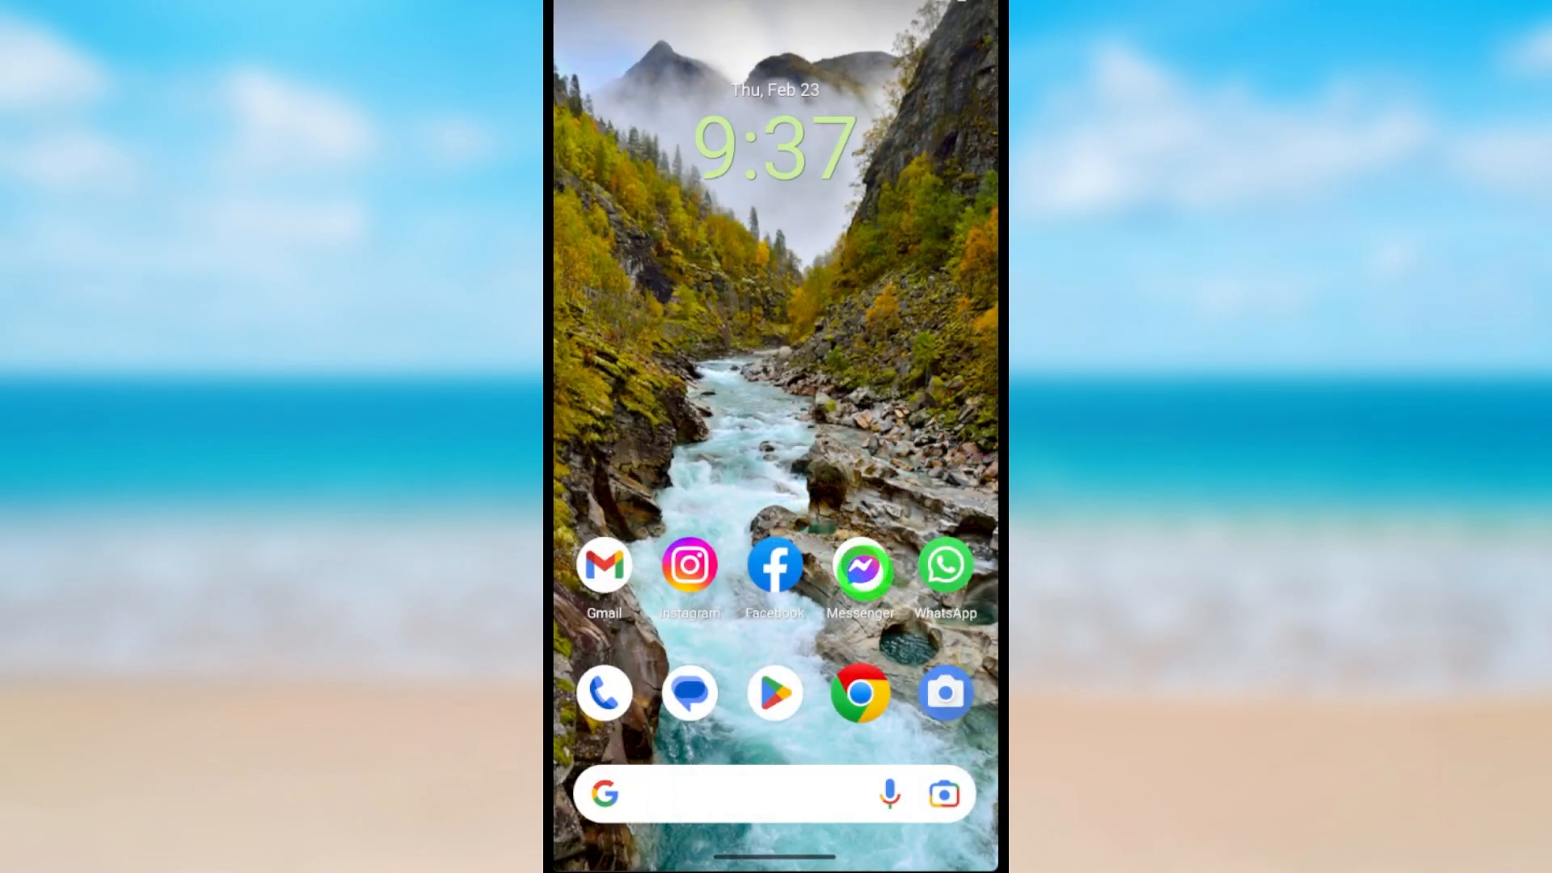
- Launch Messenger and reach its account settings through the side menu's gear icon
{"action": "left_click", "coordinate": [861, 564]}
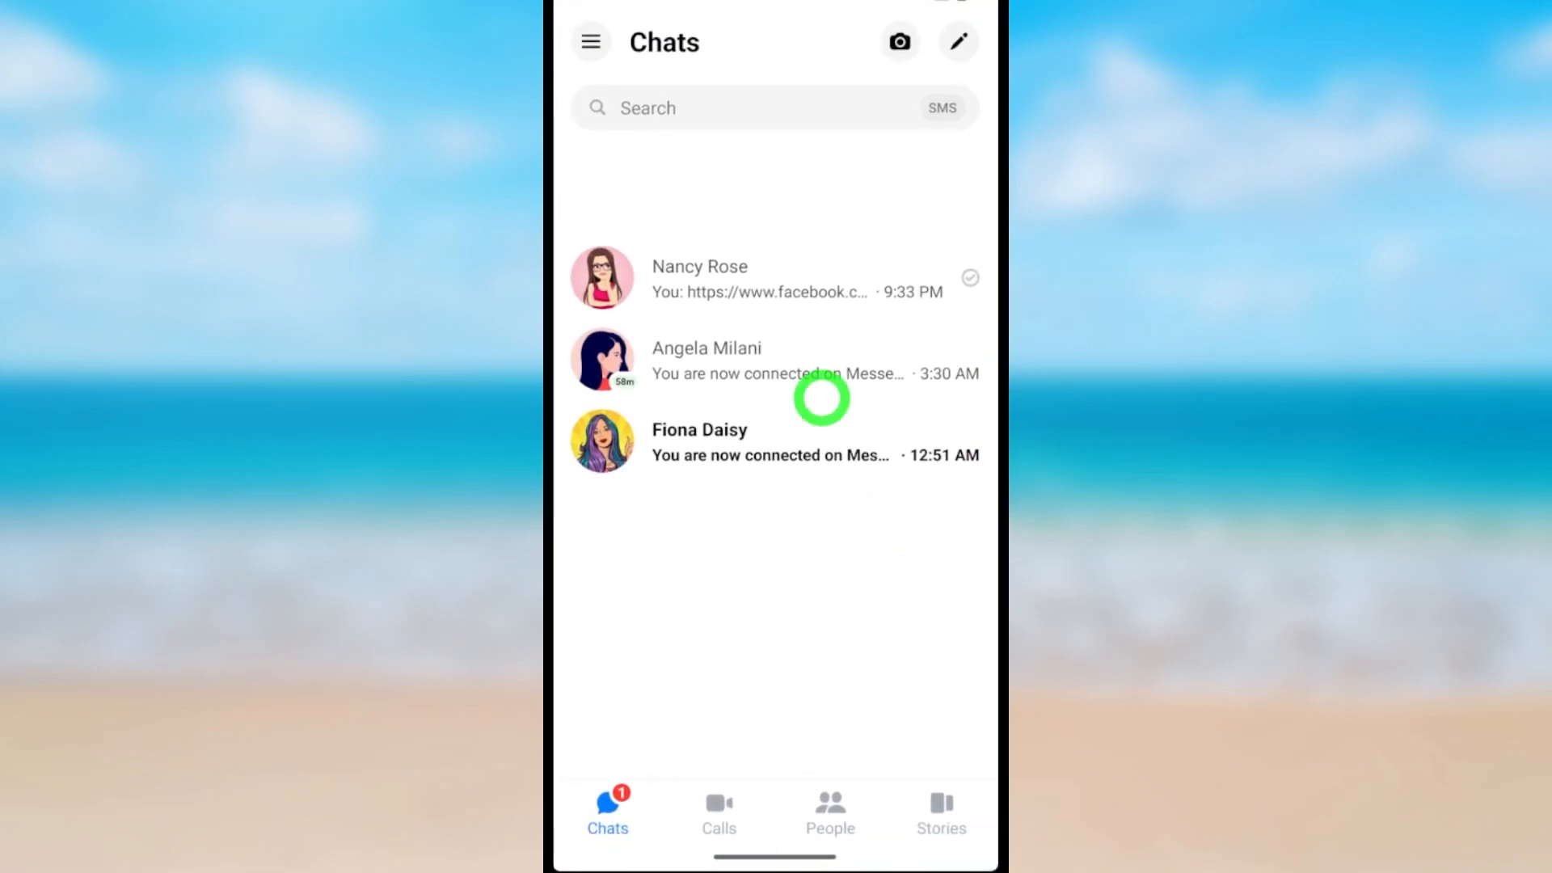
{"action": "left_click", "coordinate": [590, 41]}
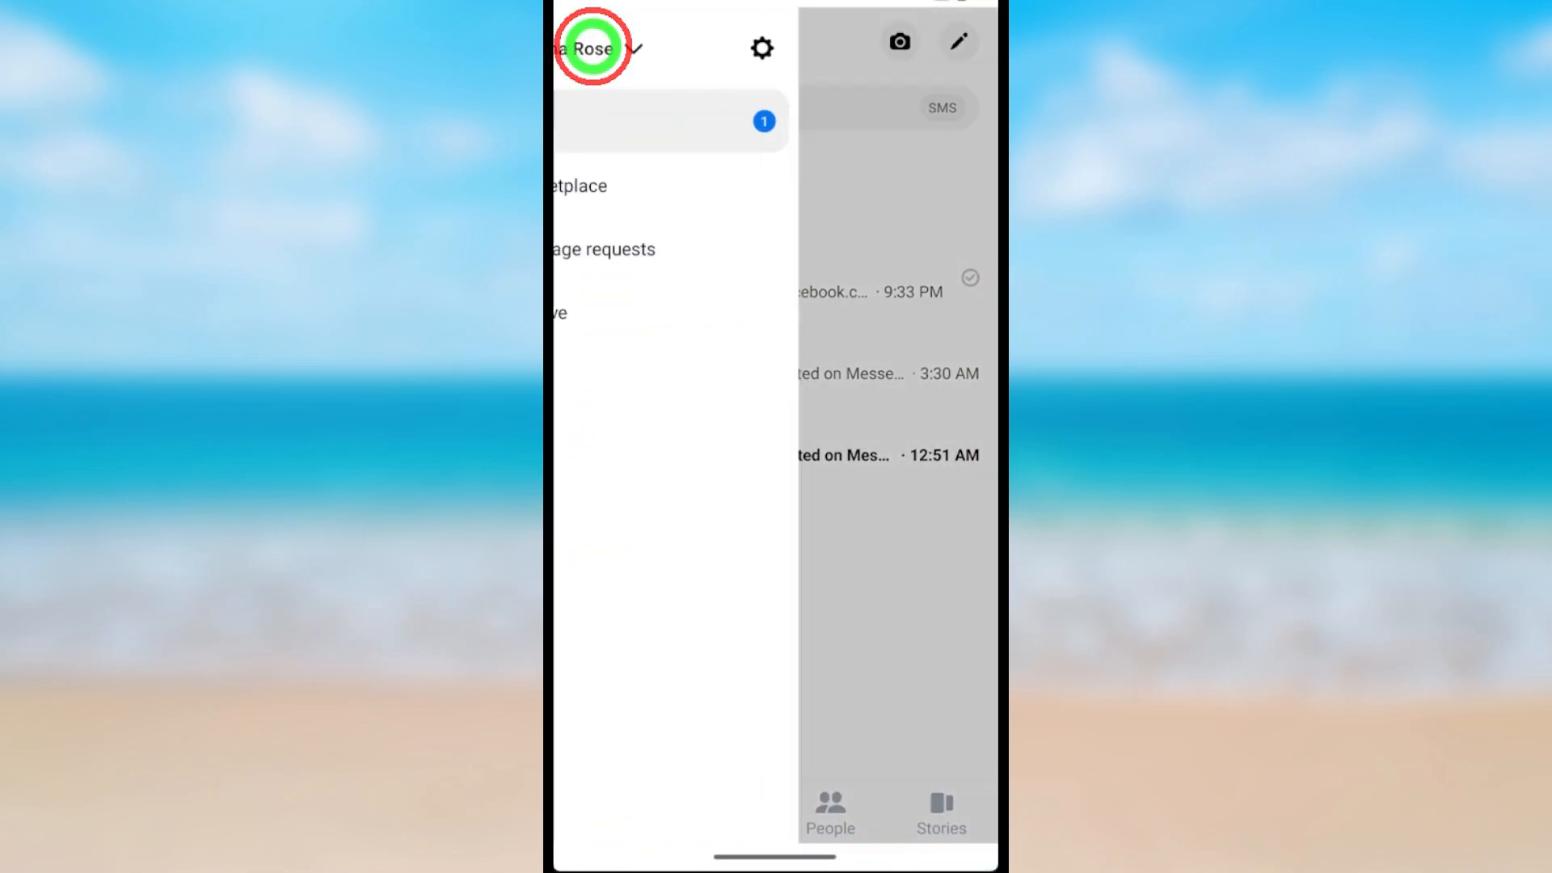
{"action": "left_click", "coordinate": [594, 48]}
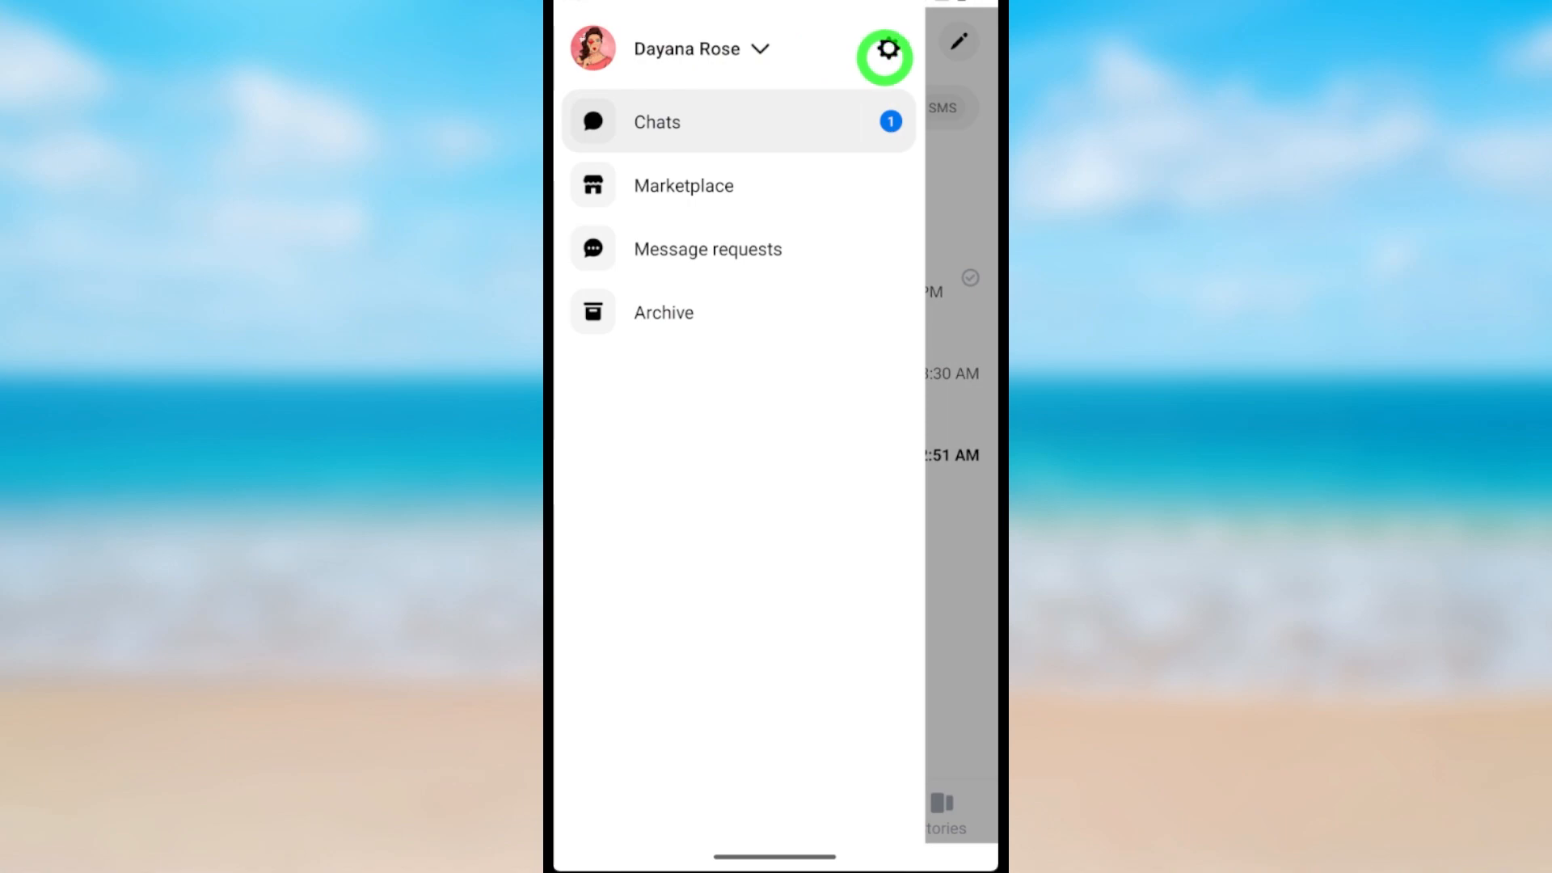
{"action": "left_click", "coordinate": [883, 58]}
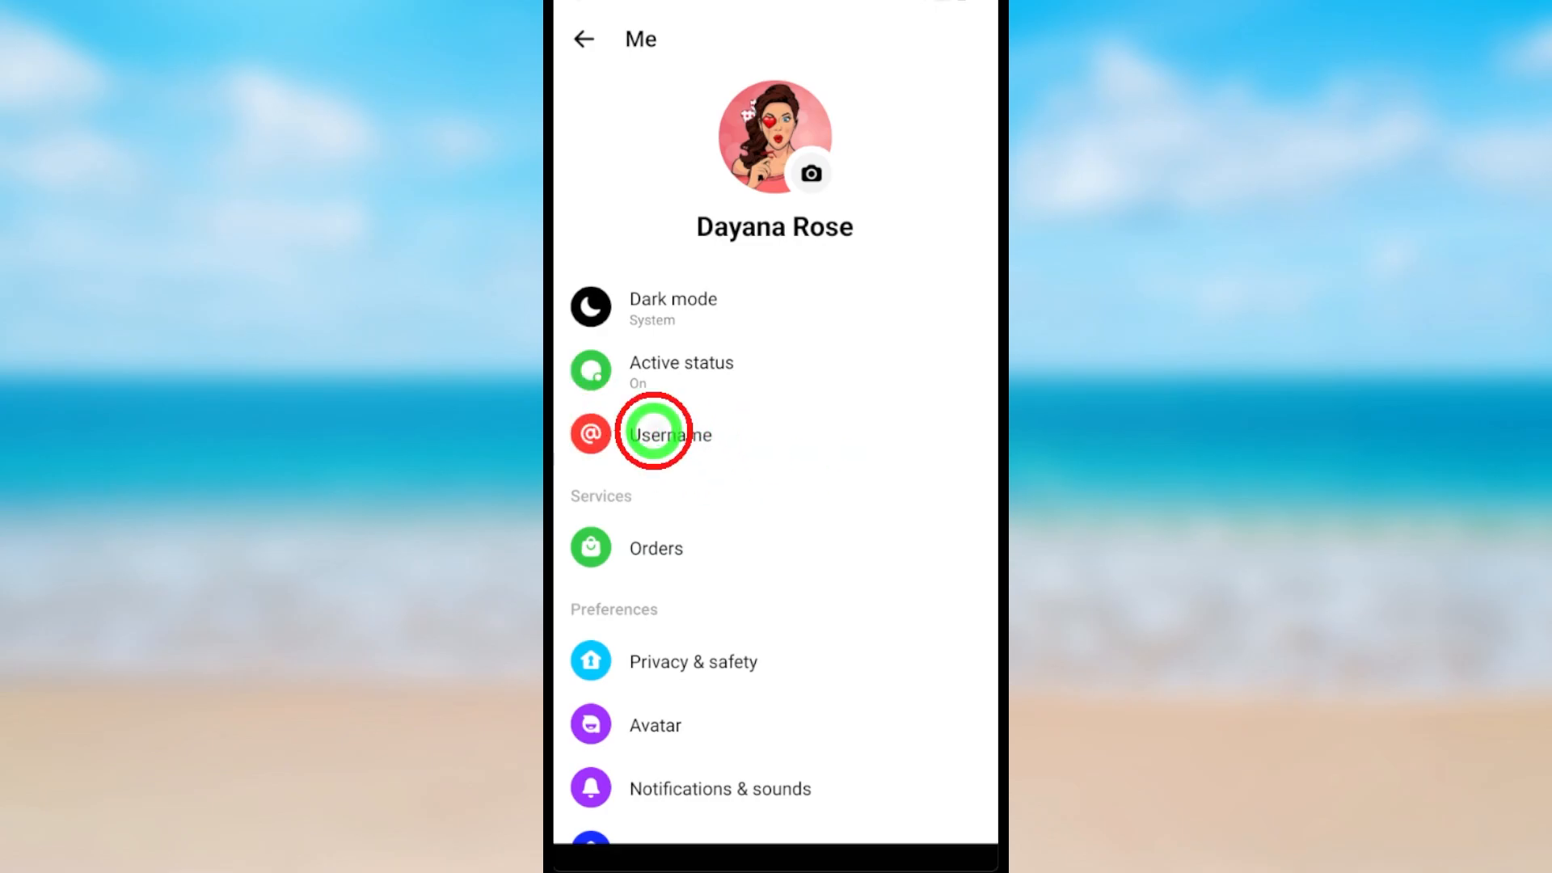
- Open Username in settings and choose Edit username
{"action": "left_click", "coordinate": [670, 434]}
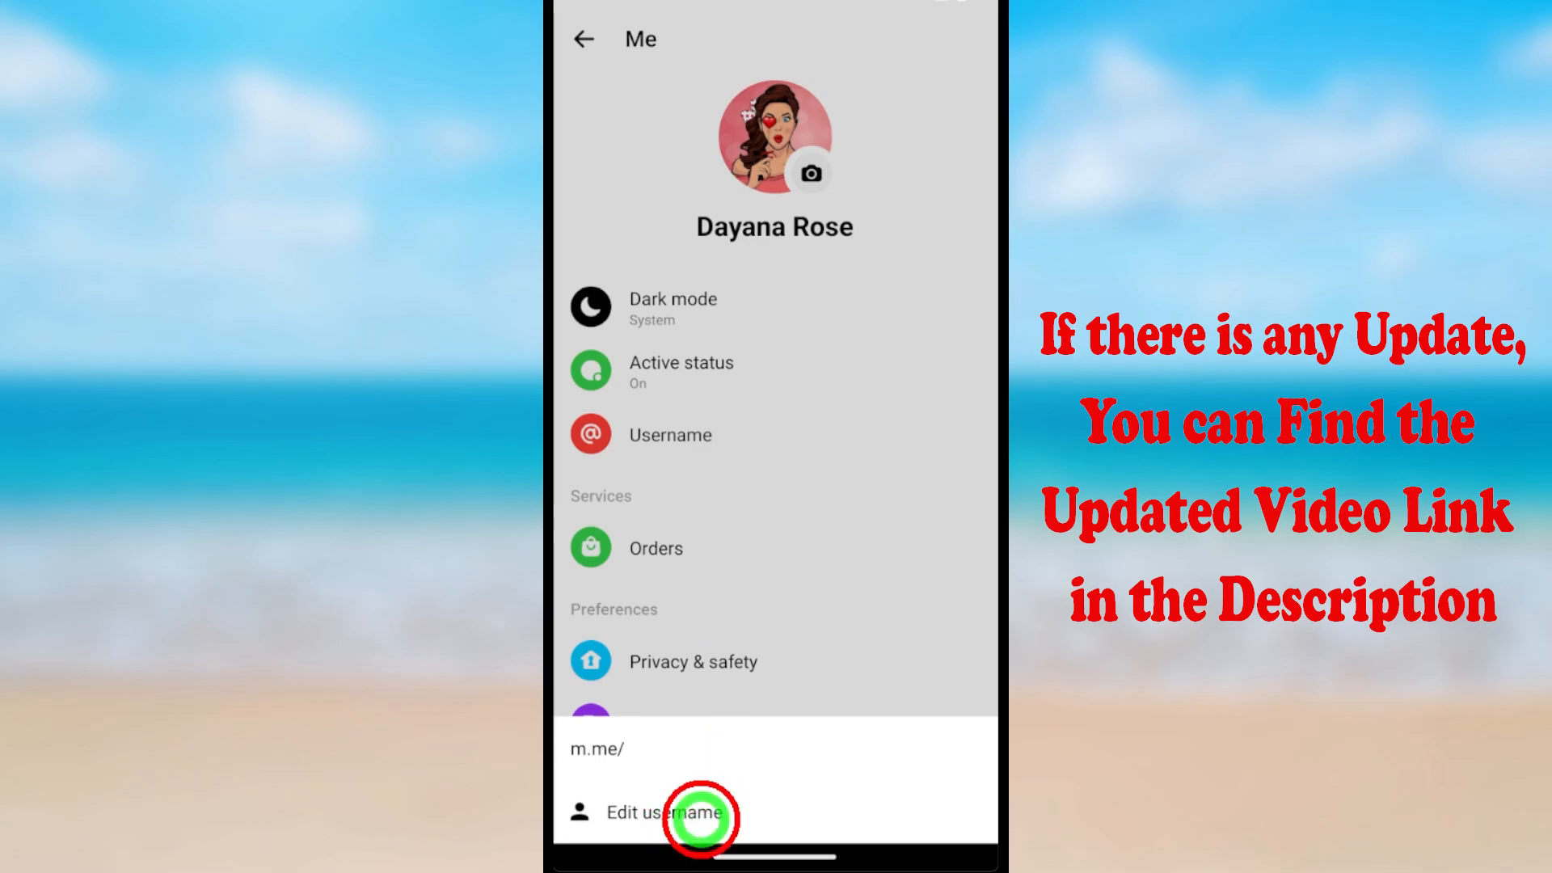
{"action": "left_click", "coordinate": [675, 811]}
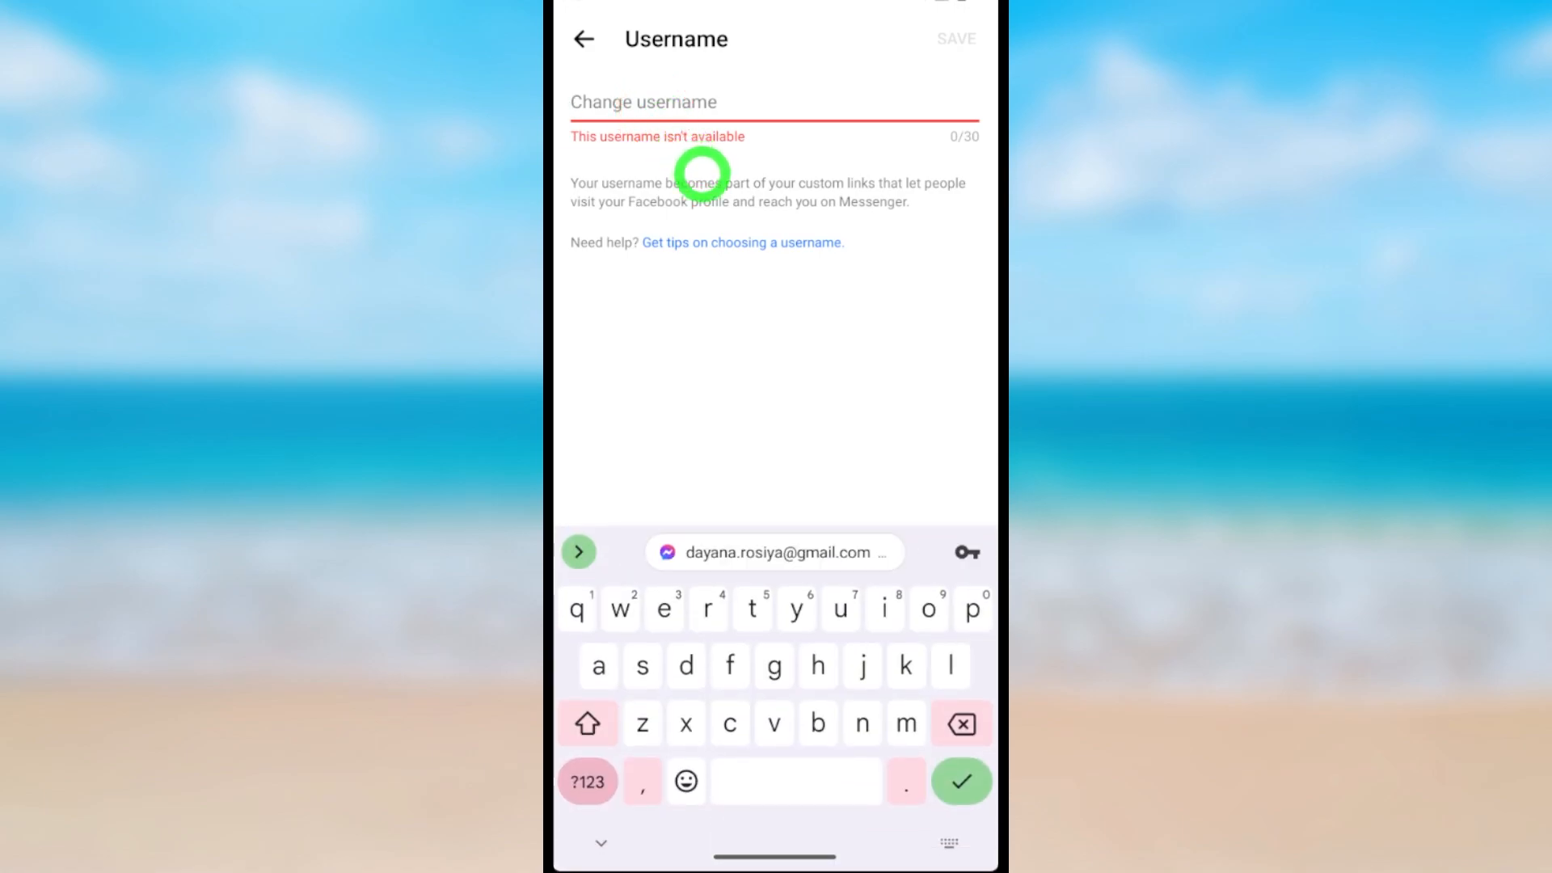
{"action": "type", "text": "dayan"}
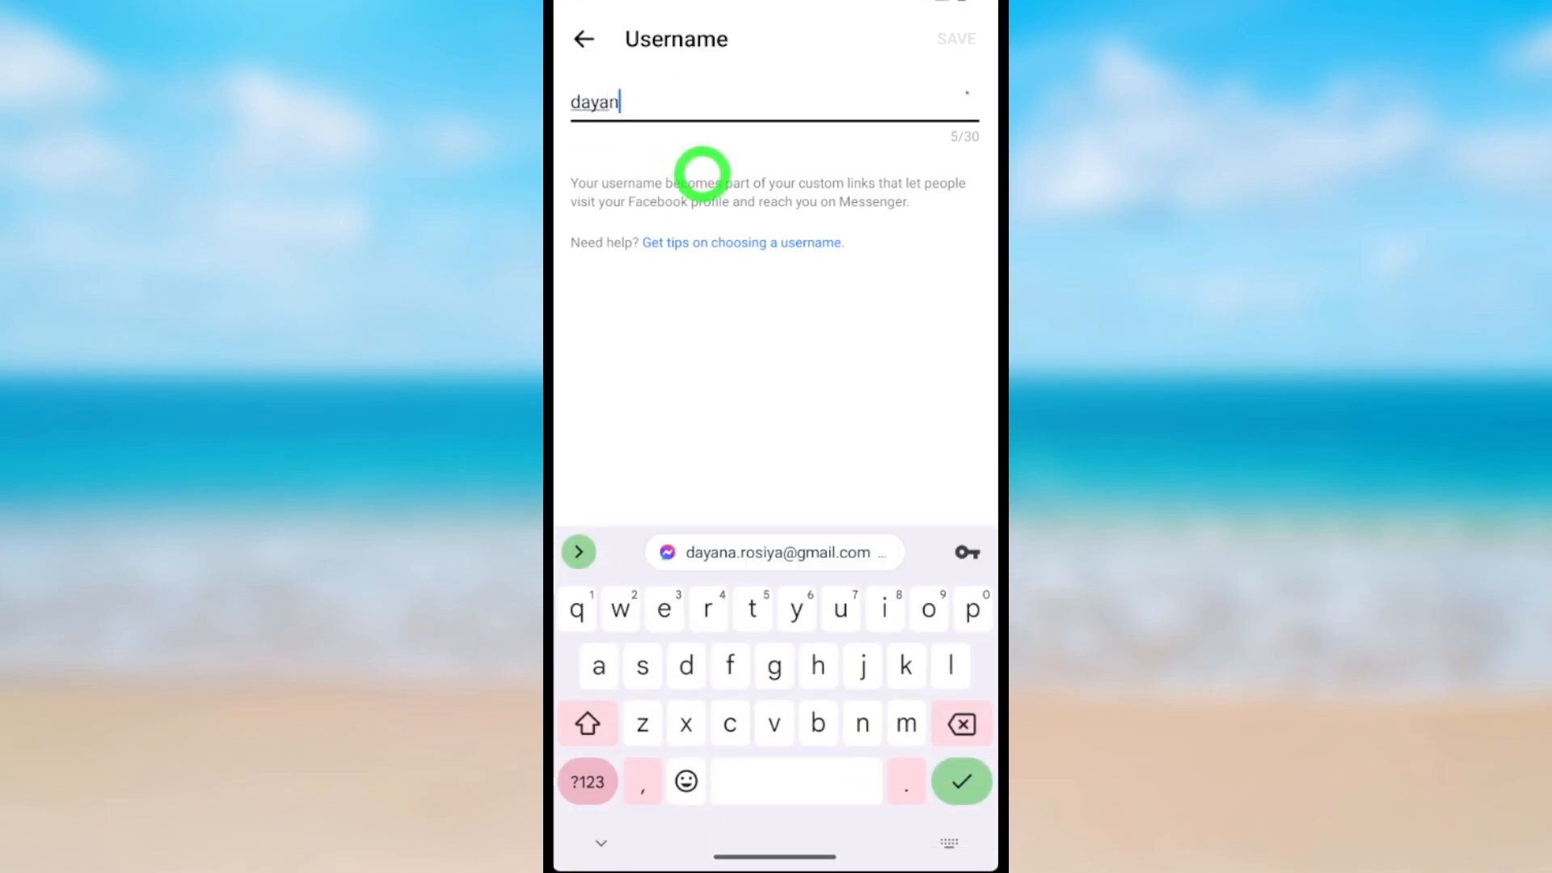
{"action": "type", "text": "arose"}
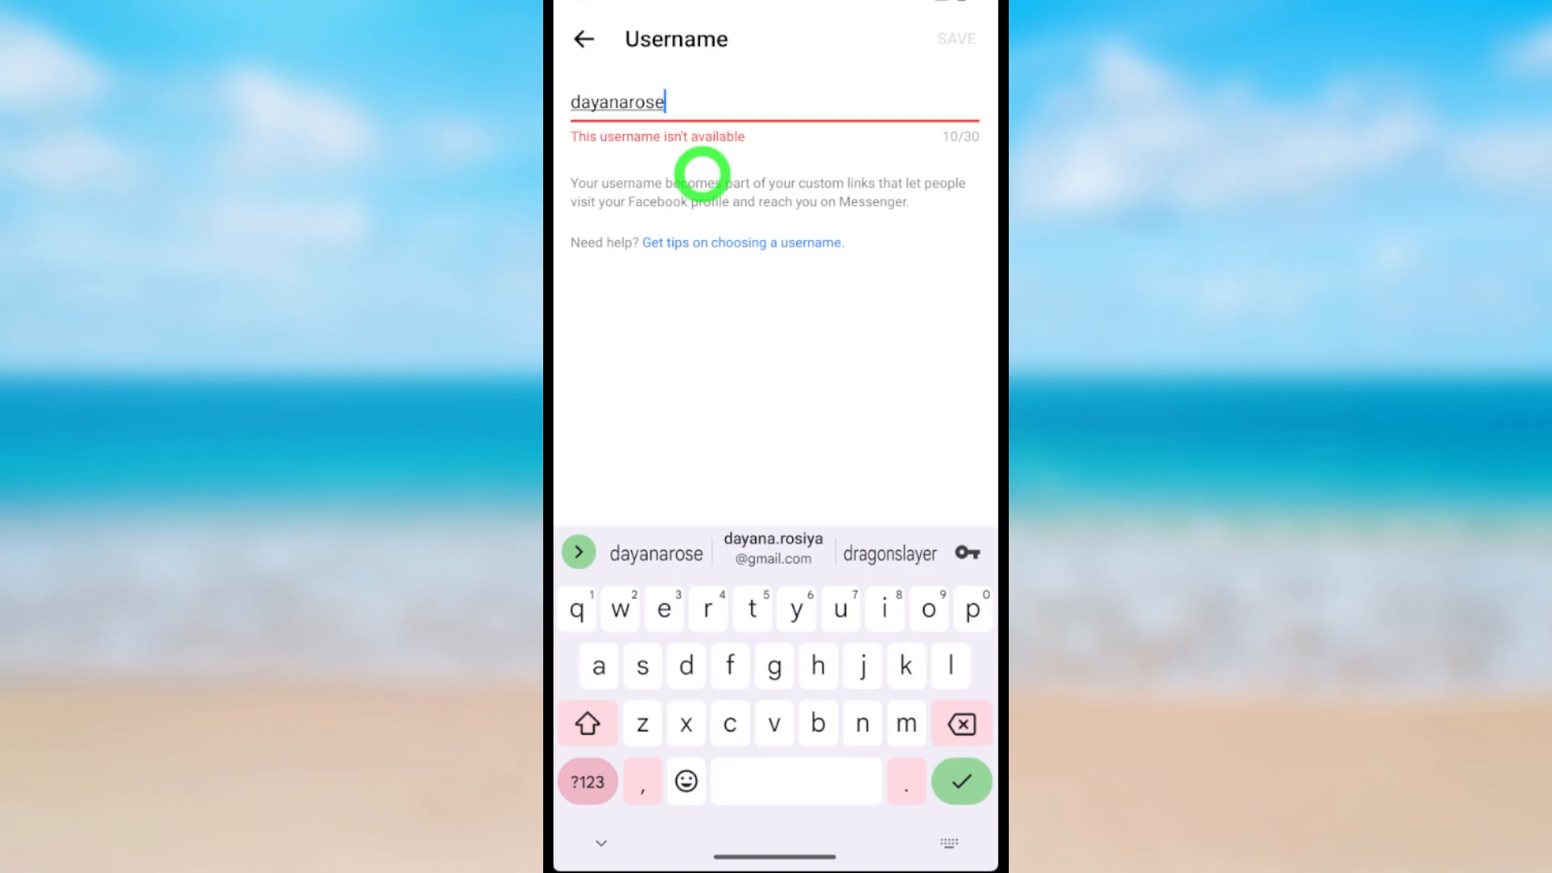
{"action": "mouse_move", "coordinate": [702, 136]}
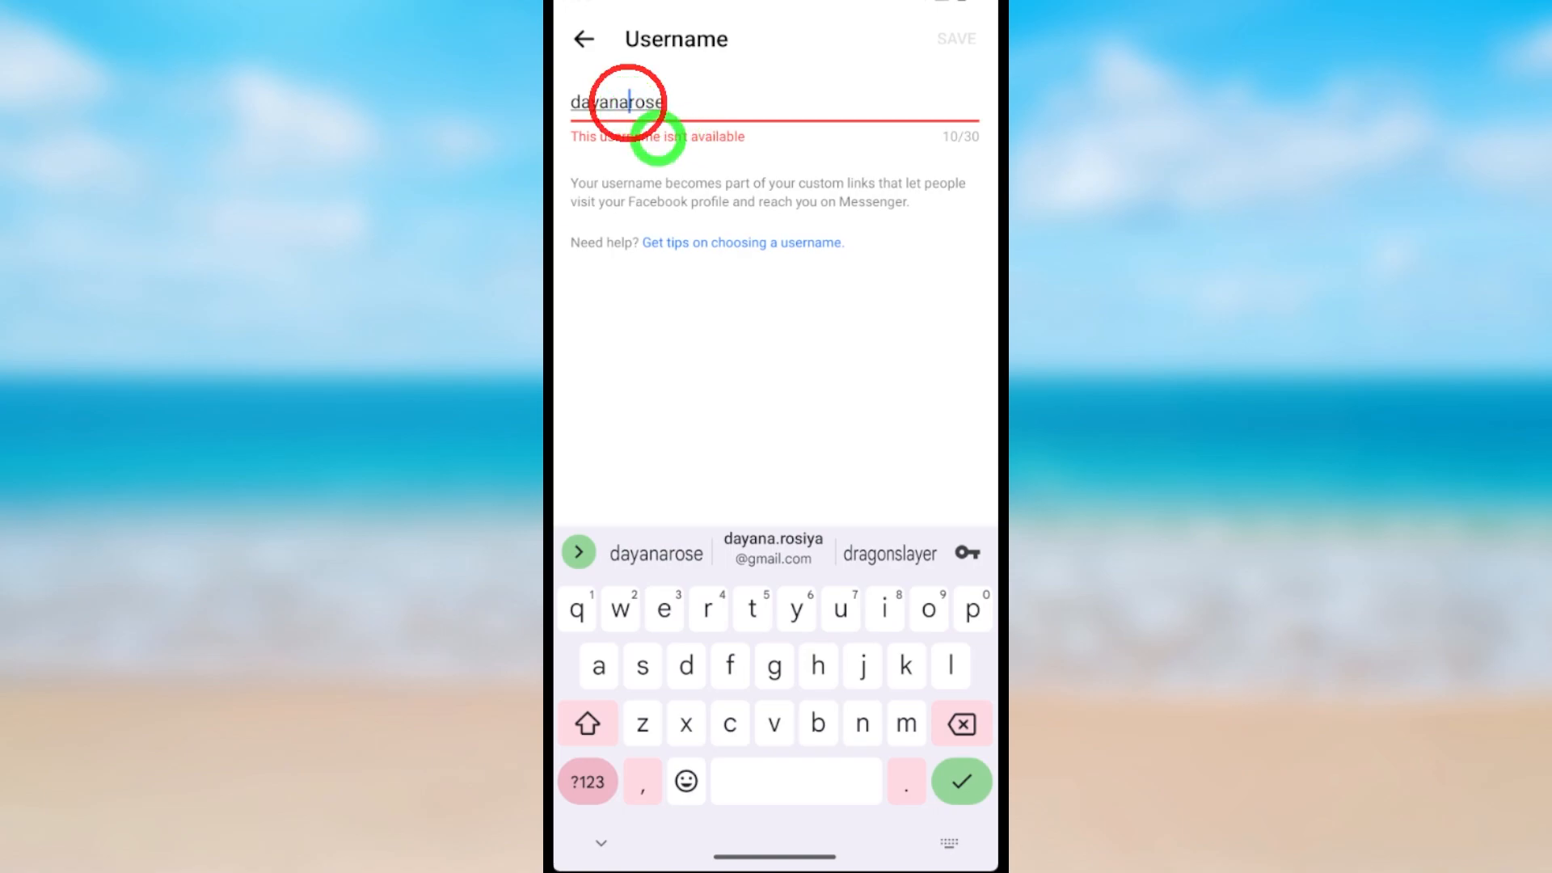
{"action": "left_click", "coordinate": [772, 552]}
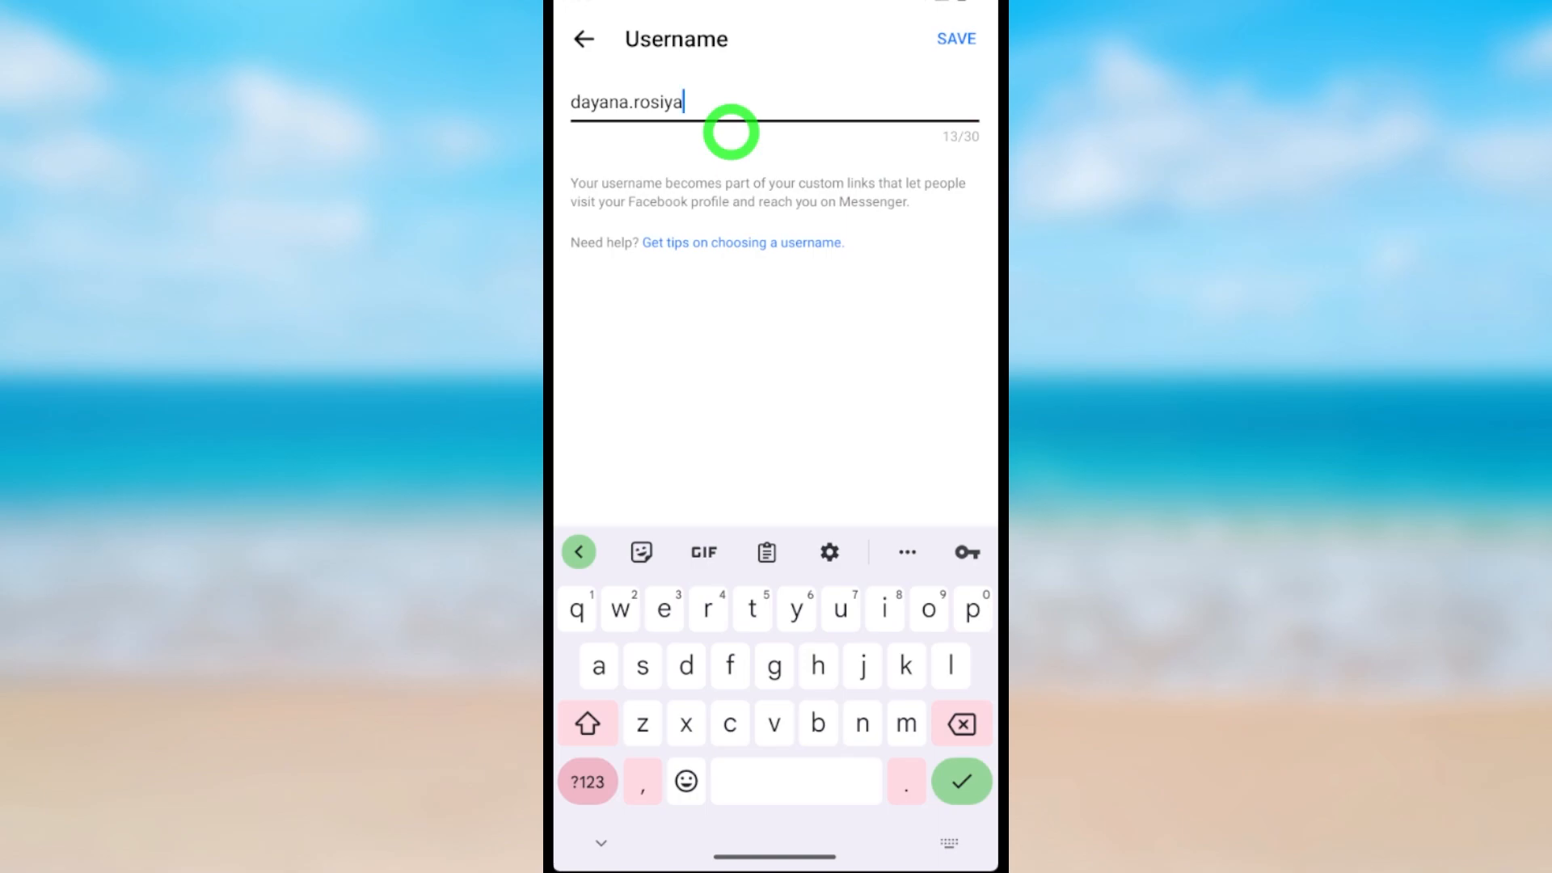